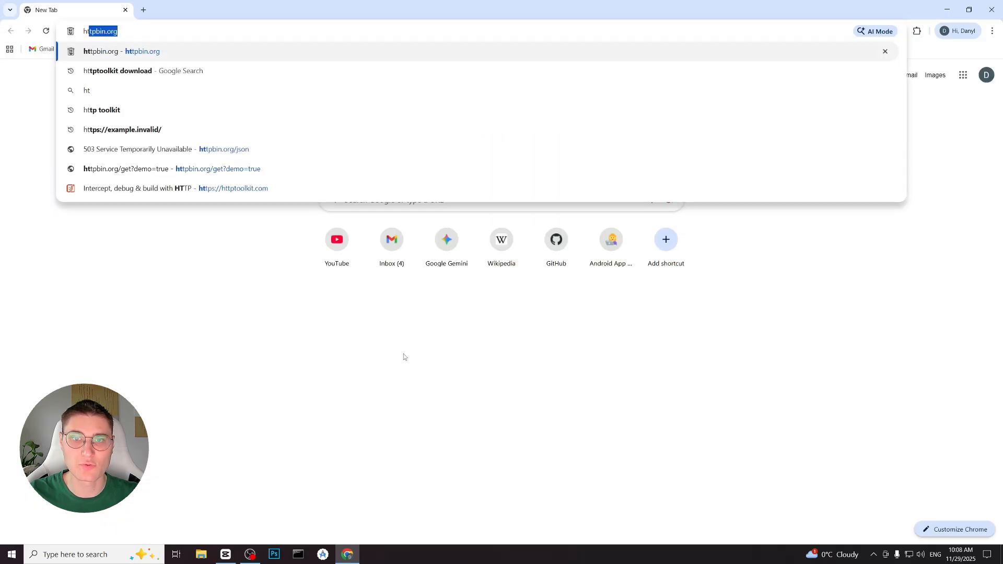
Download the HttpToolkit-1.23.2.exe Windows installer from httptoolkit.com via a 'http toolkit download' search.
type("http toolkit download")
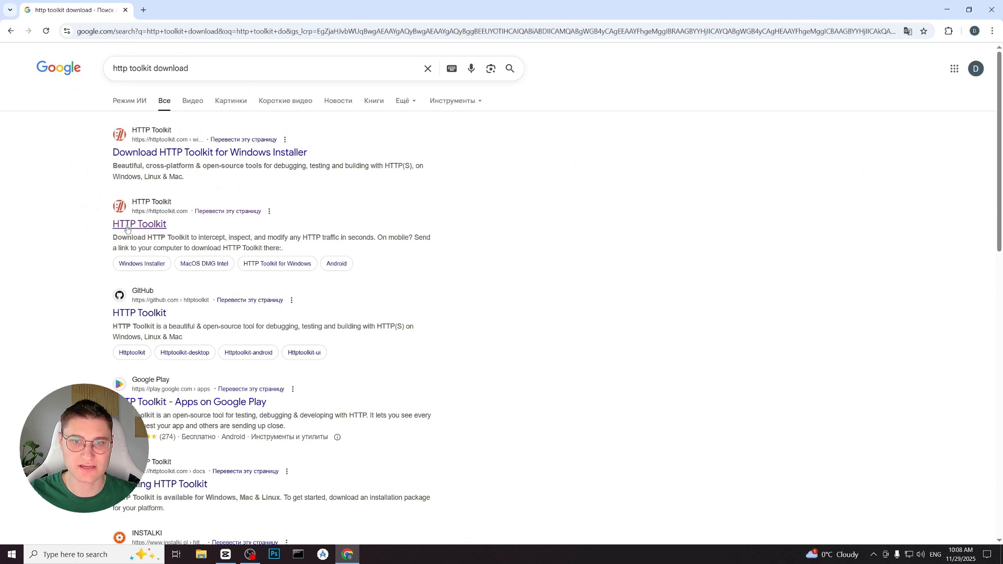
left_click(139, 223)
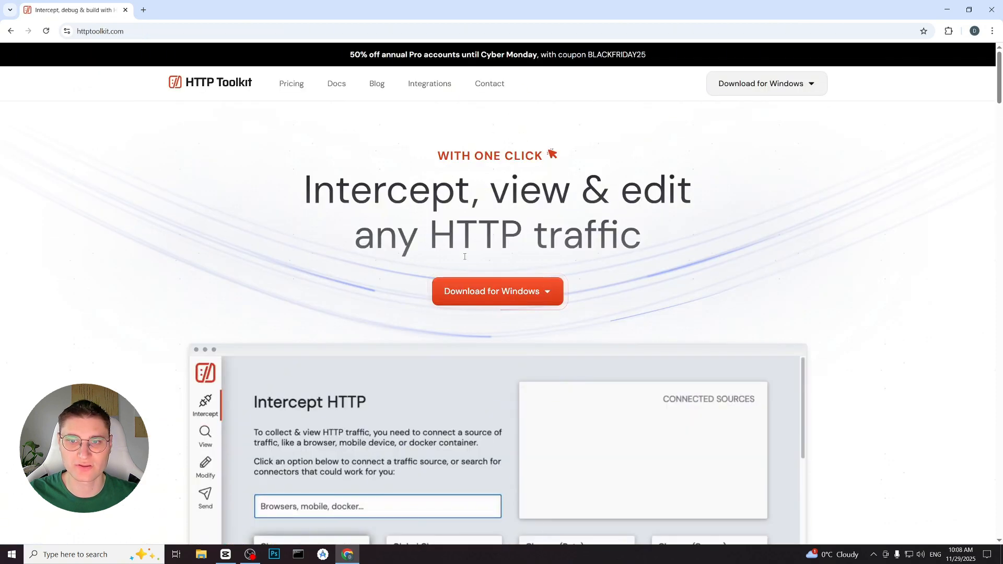
left_click(497, 291)
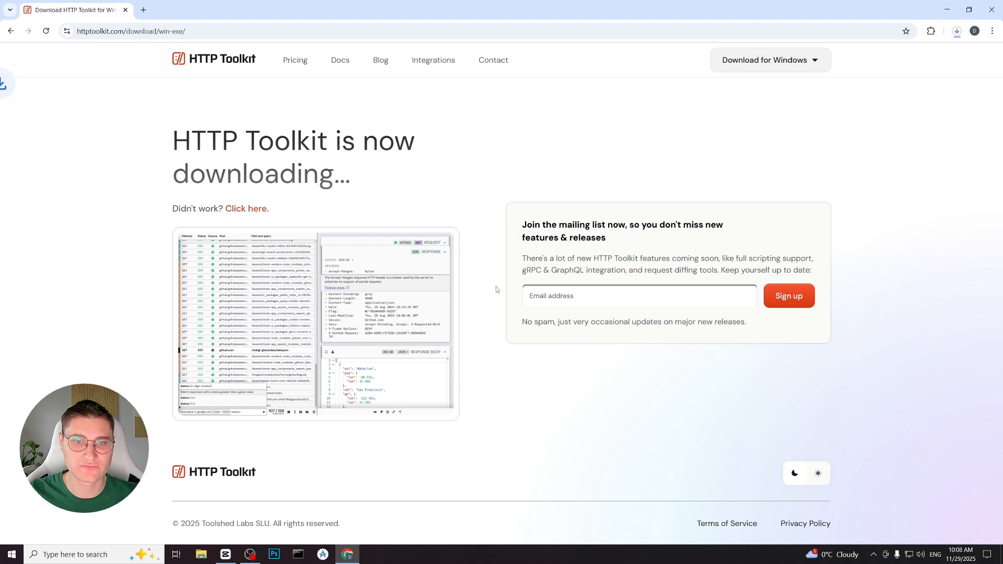
left_click(956, 30)
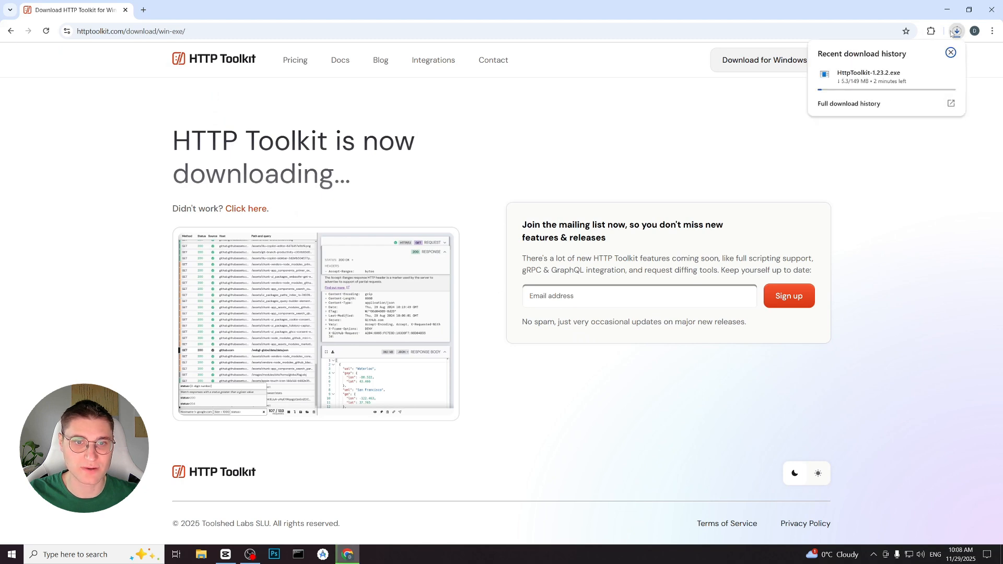
left_click(949, 52)
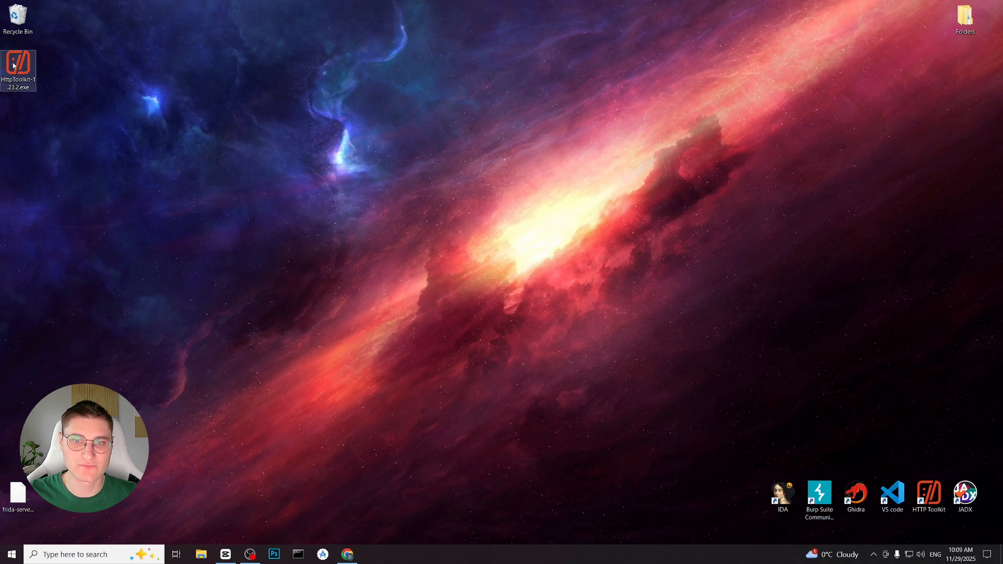
Run the downloaded installer from the desktop and install HTTP Toolkit with 'Only for me'.
double_click(19, 64)
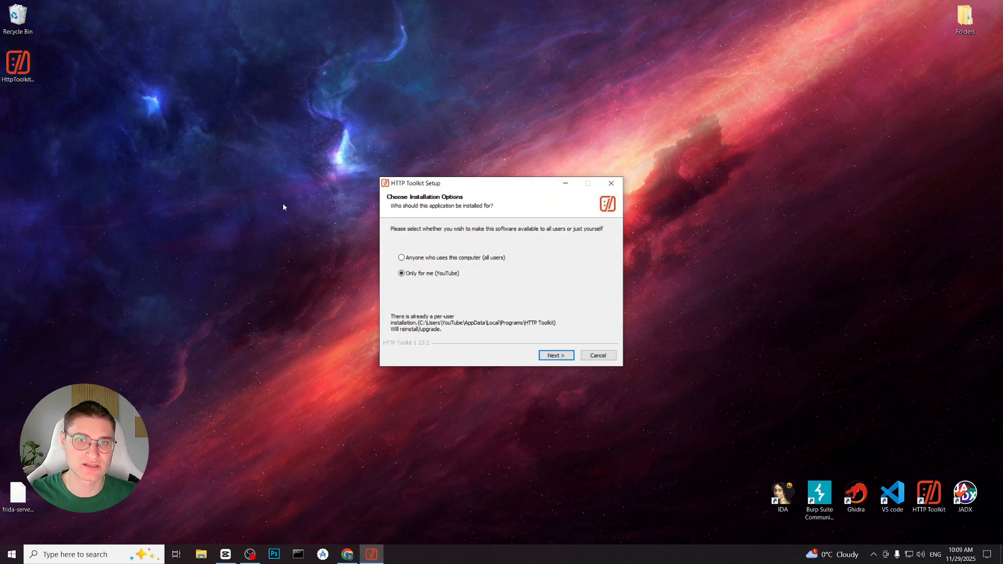
left_click(555, 355)
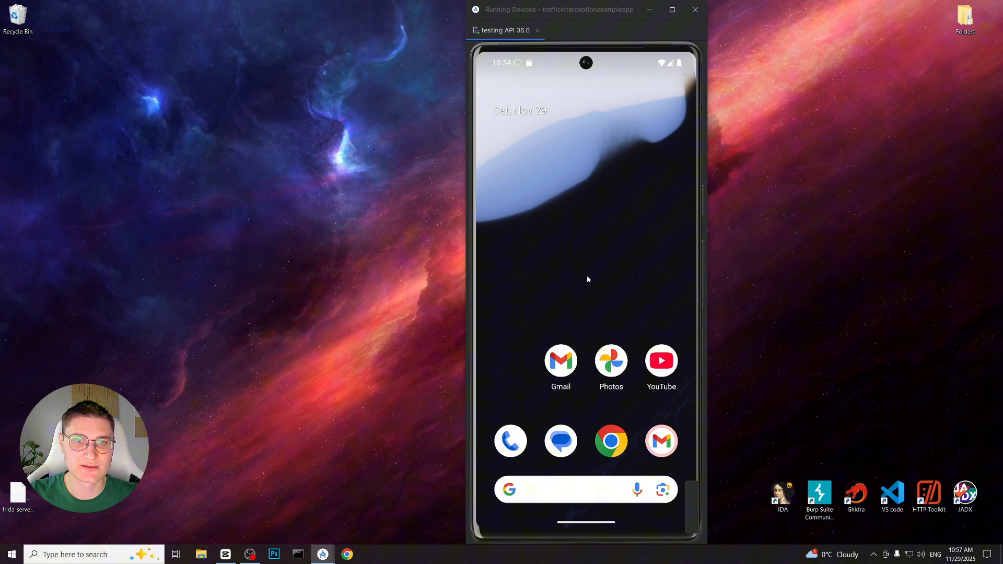
Bring up HTTP Toolkit's Intercept page from the taskbar while the emulator runs.
left_click(927, 497)
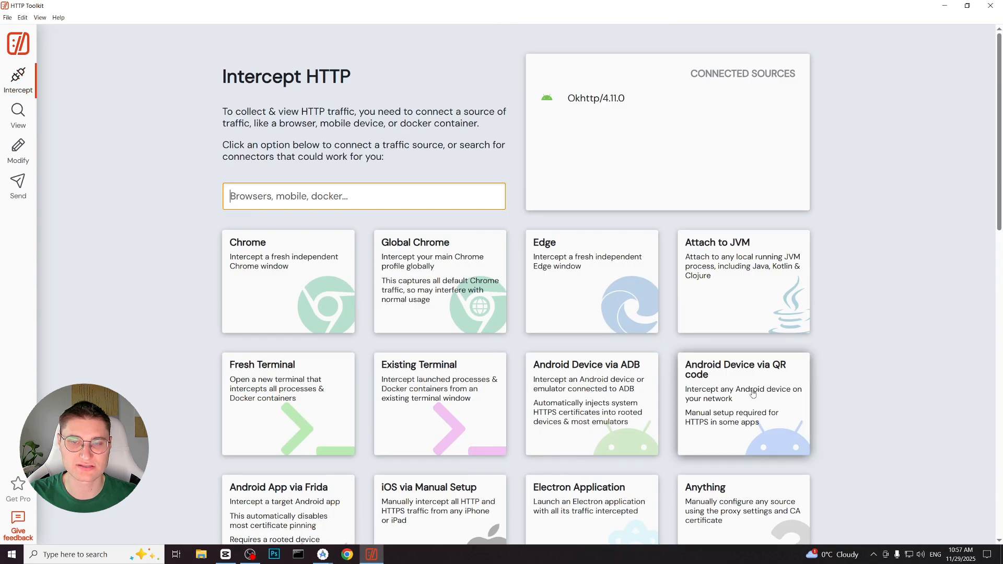
Intercept the emulator as an Android Device via ADB and accept the phone's VPN connection request.
left_click(18, 115)
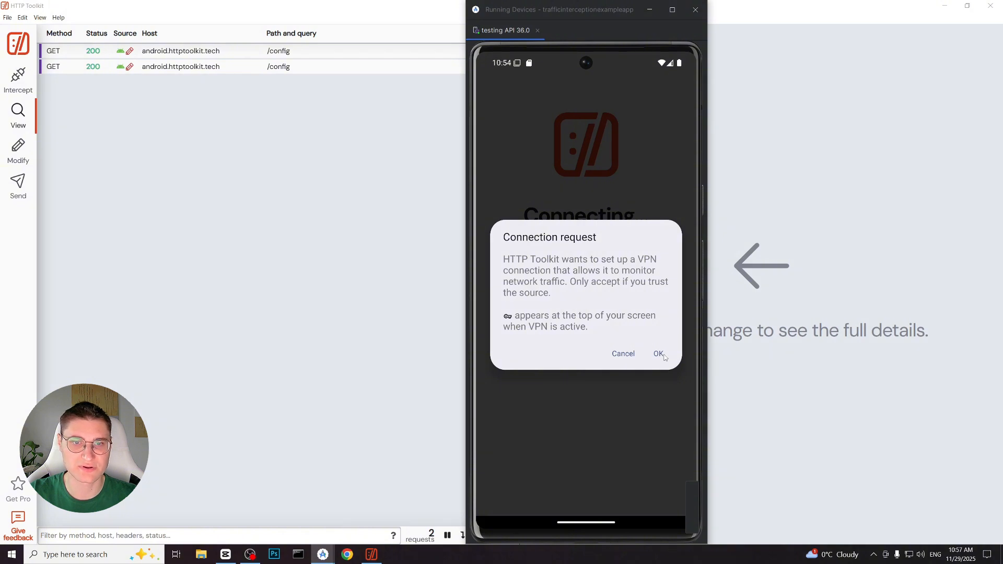
left_click(658, 353)
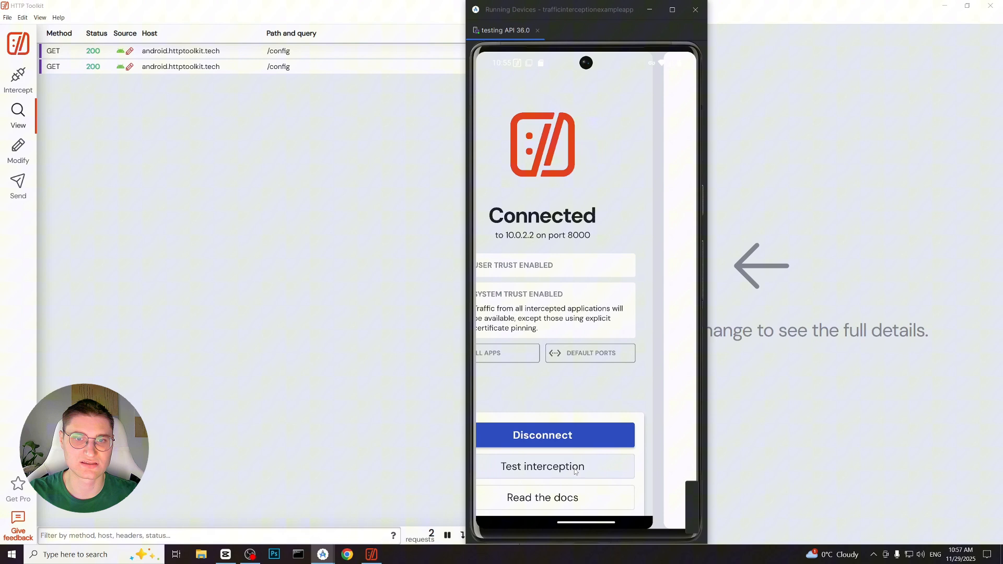
Run Test interception on the connected emulator before switching to the Pixel 4 API 36.0 emulator.
left_click(542, 466)
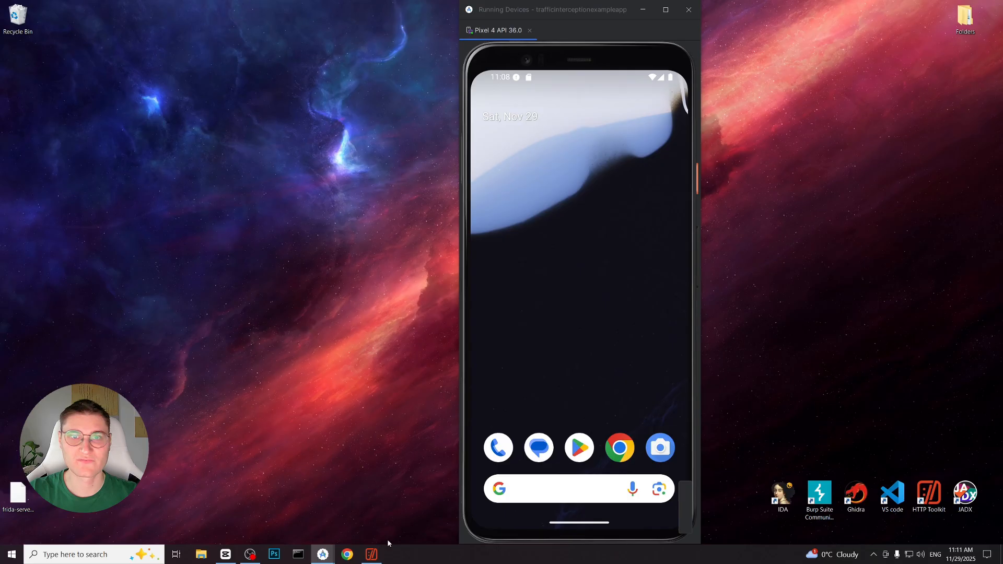
Intercept the Pixel 4 emulator as an Android Device via ADB and accept its VPN connection request.
left_click(370, 554)
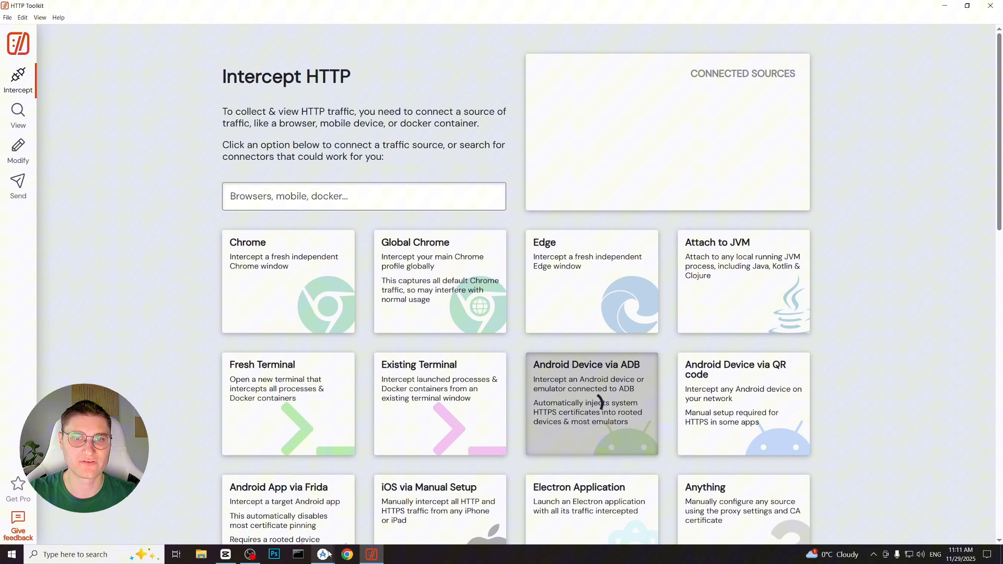
left_click(591, 365)
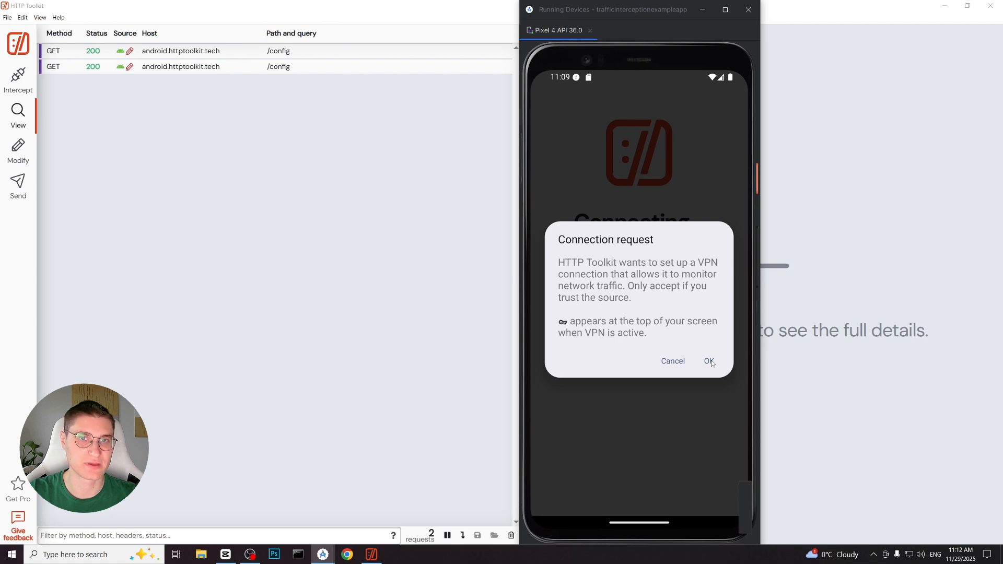
left_click(708, 360)
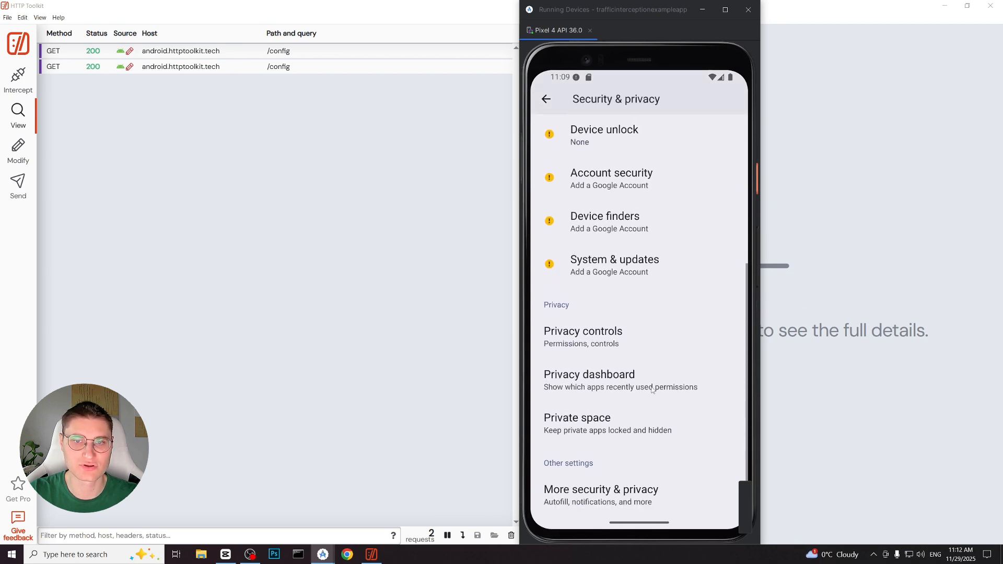
Install 'HTTP Toolkit Certificate.crt' as a CA certificate under Encryption & credentials, past the Install anyway warning.
left_click(600, 488)
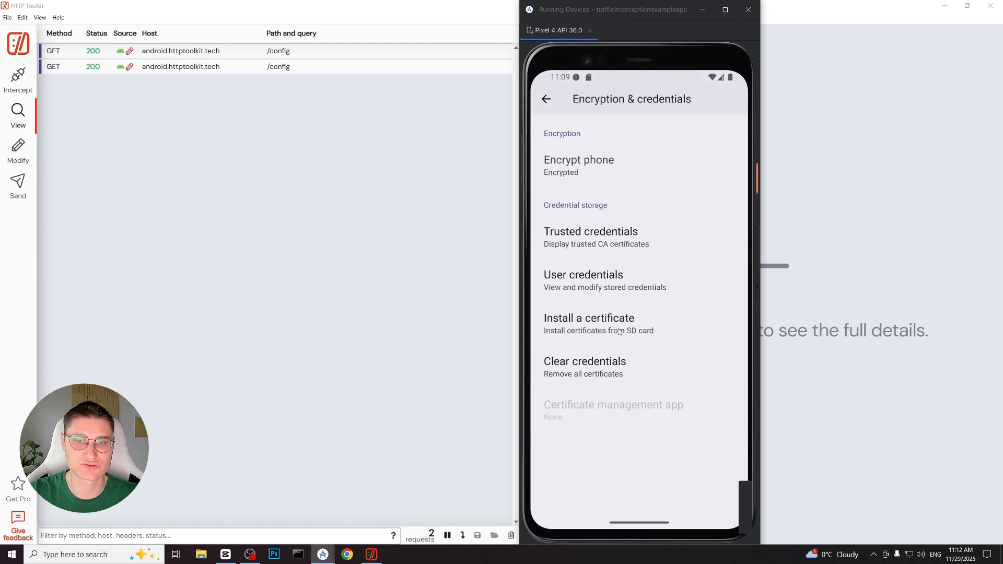
left_click(588, 318)
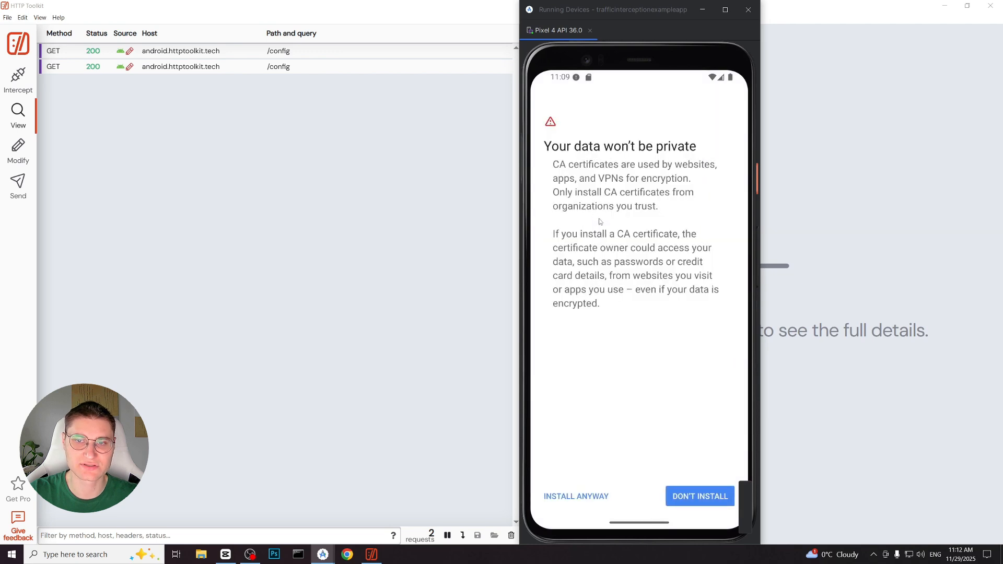
left_click(574, 495)
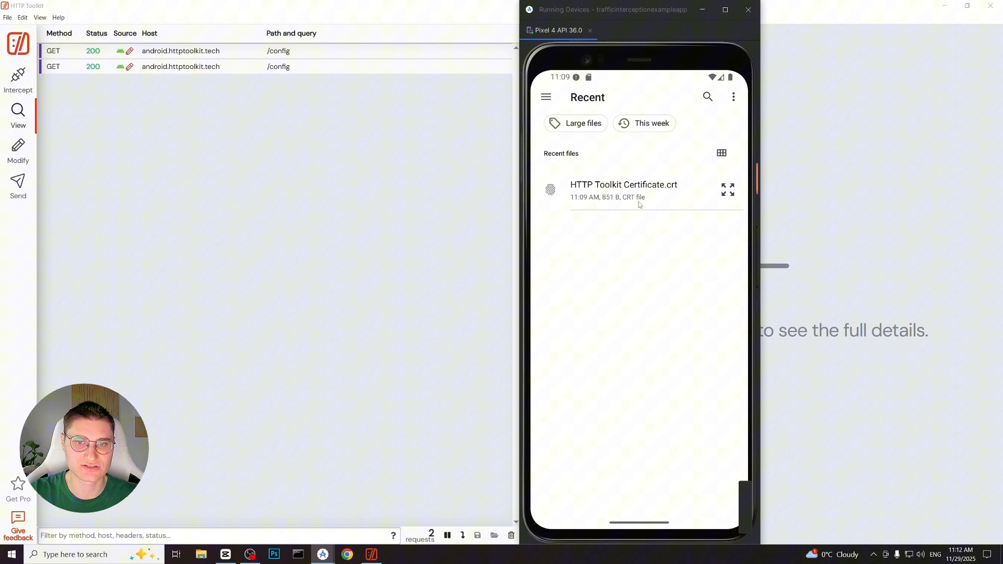
left_click(624, 188)
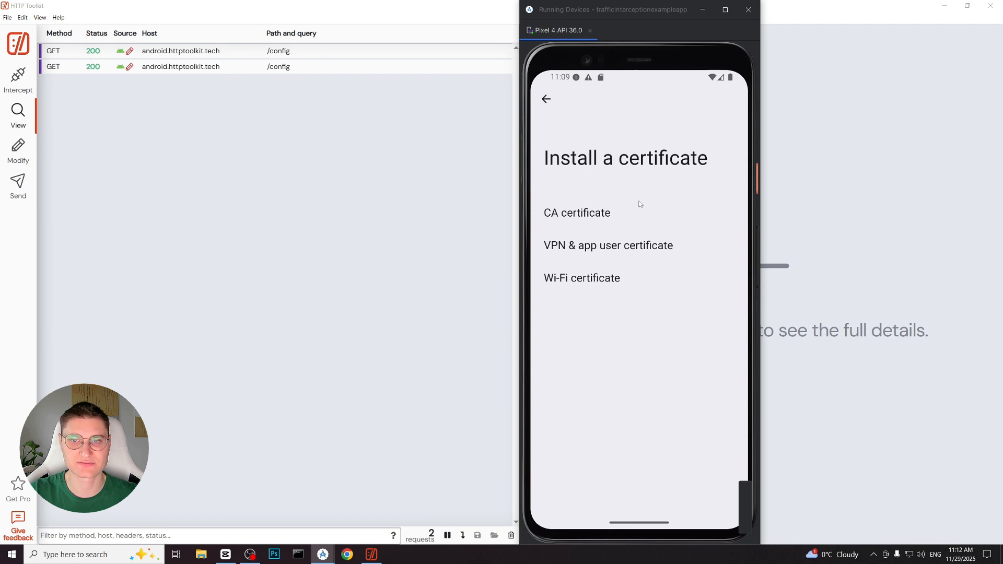
left_click(546, 99)
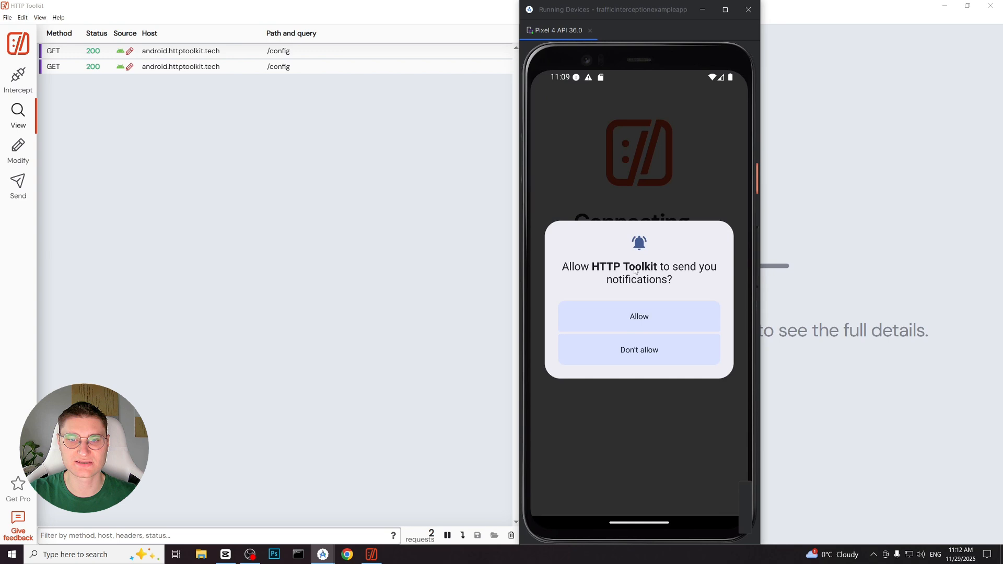
Allow HTTP Toolkit notifications on the phone and send a Test interception request to amiusing.httptoolkit.tech.
left_click(637, 315)
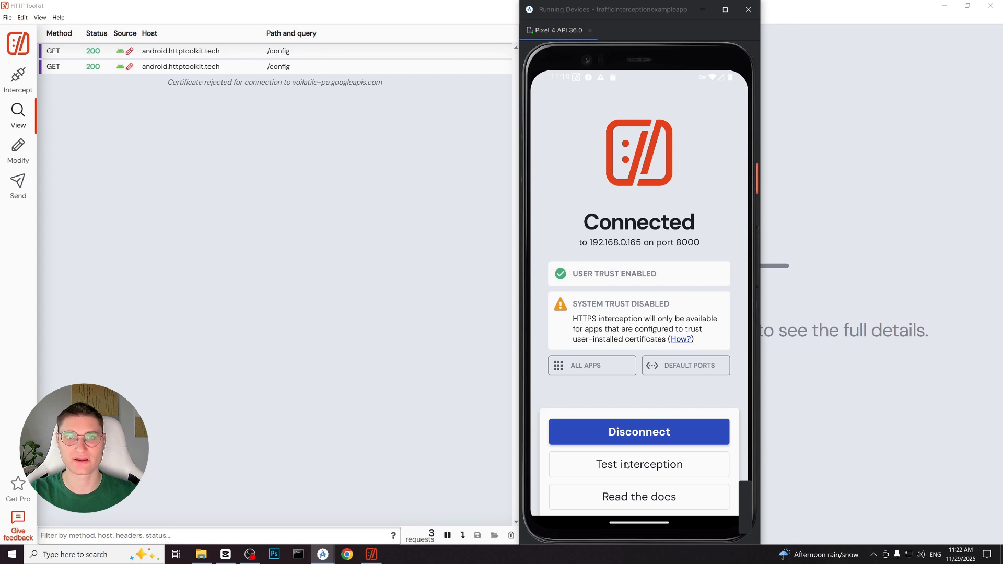
left_click(637, 463)
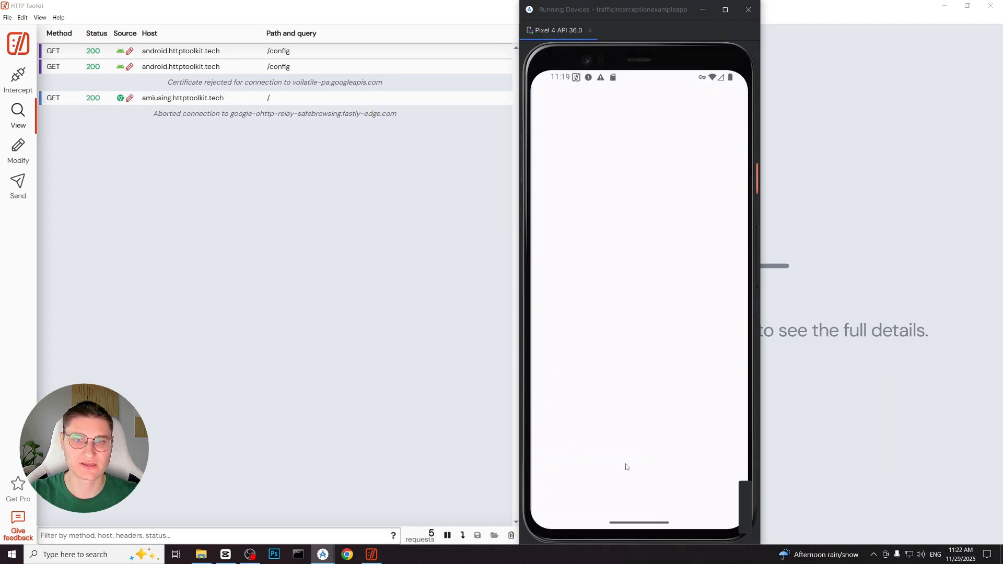